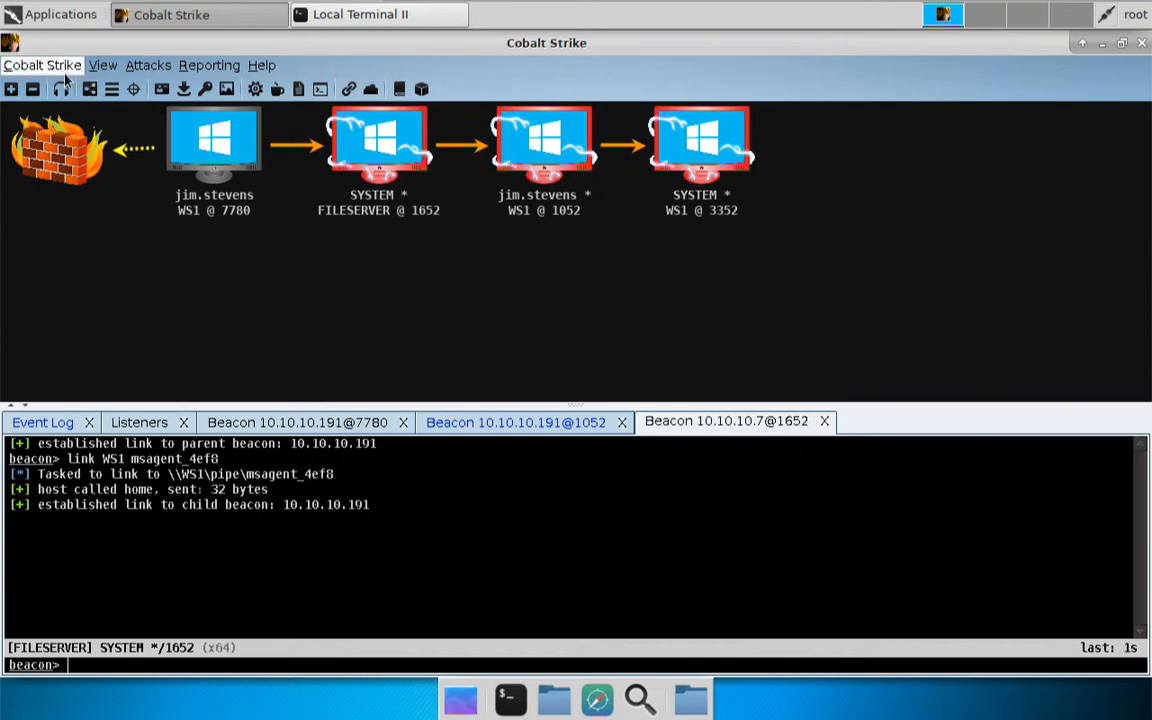
# - Add and save a Beacon TCP listener 'ec2 - tcp' on port 4444, bound to localhost only
pyautogui.click(42, 64)
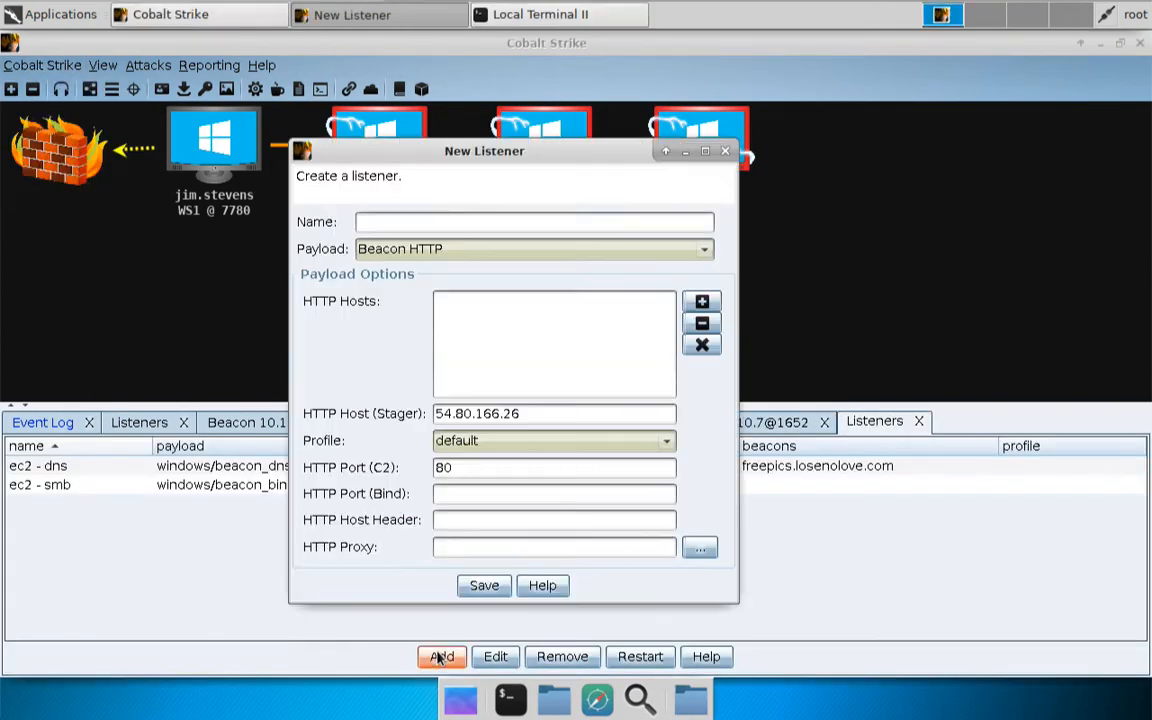
pyautogui.write('ec2 - tcp')
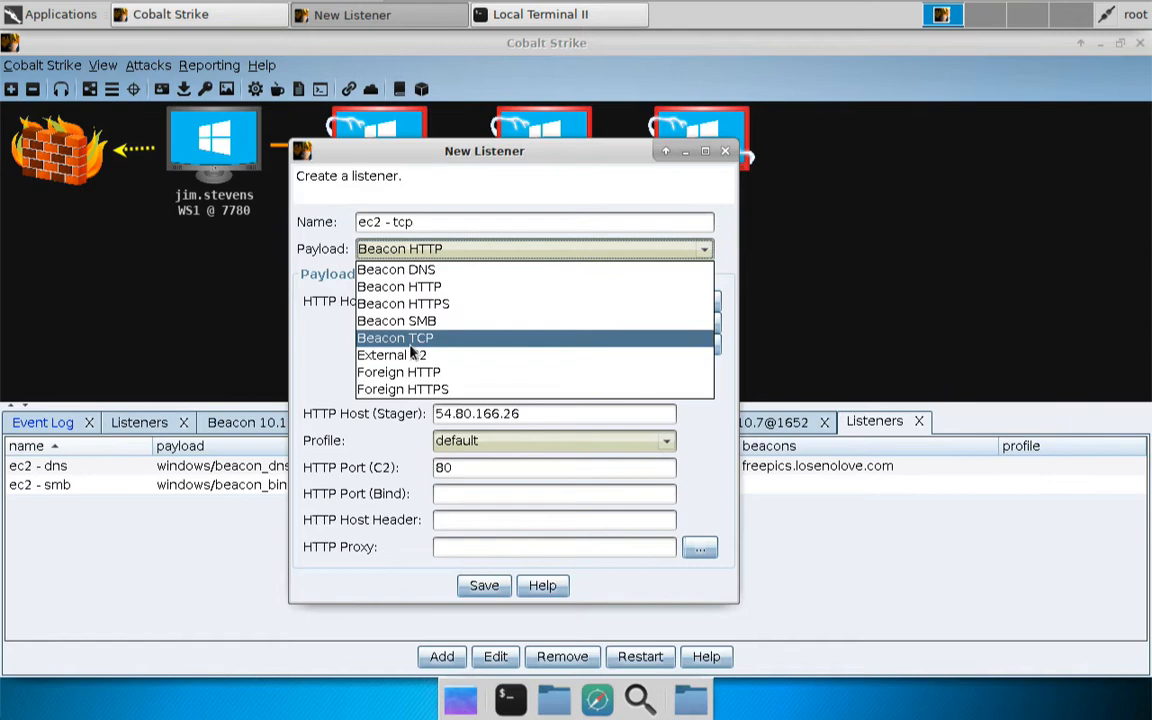
pyautogui.click(395, 337)
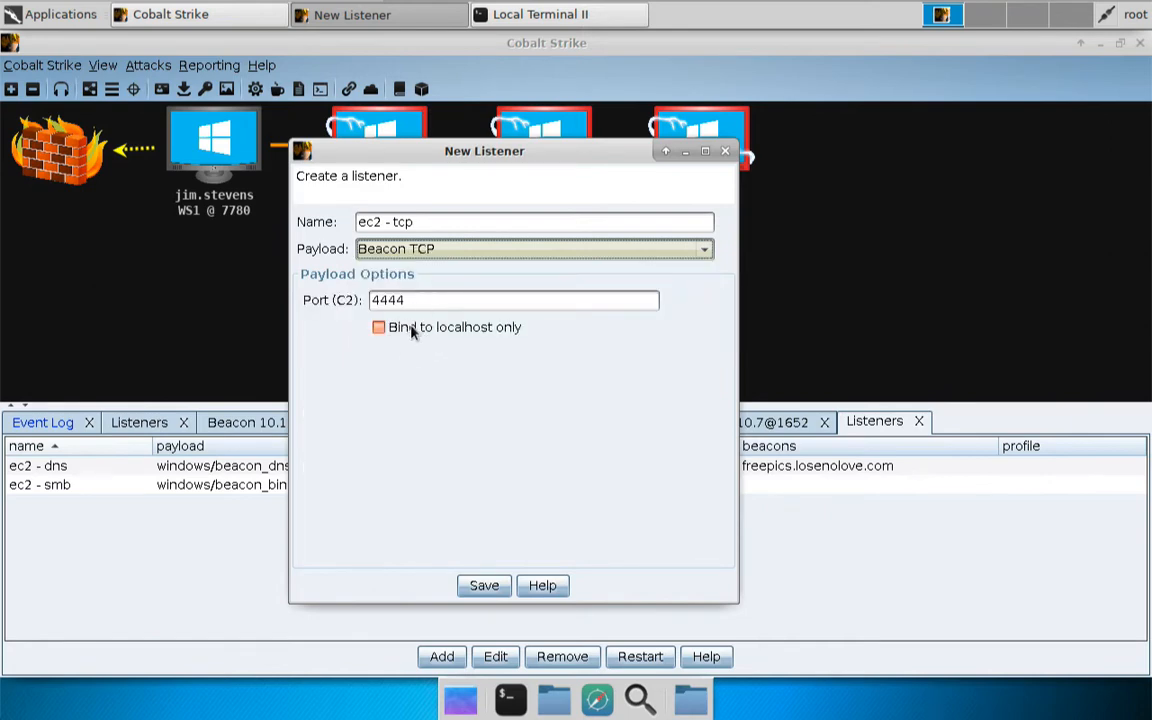
pyautogui.click(379, 327)
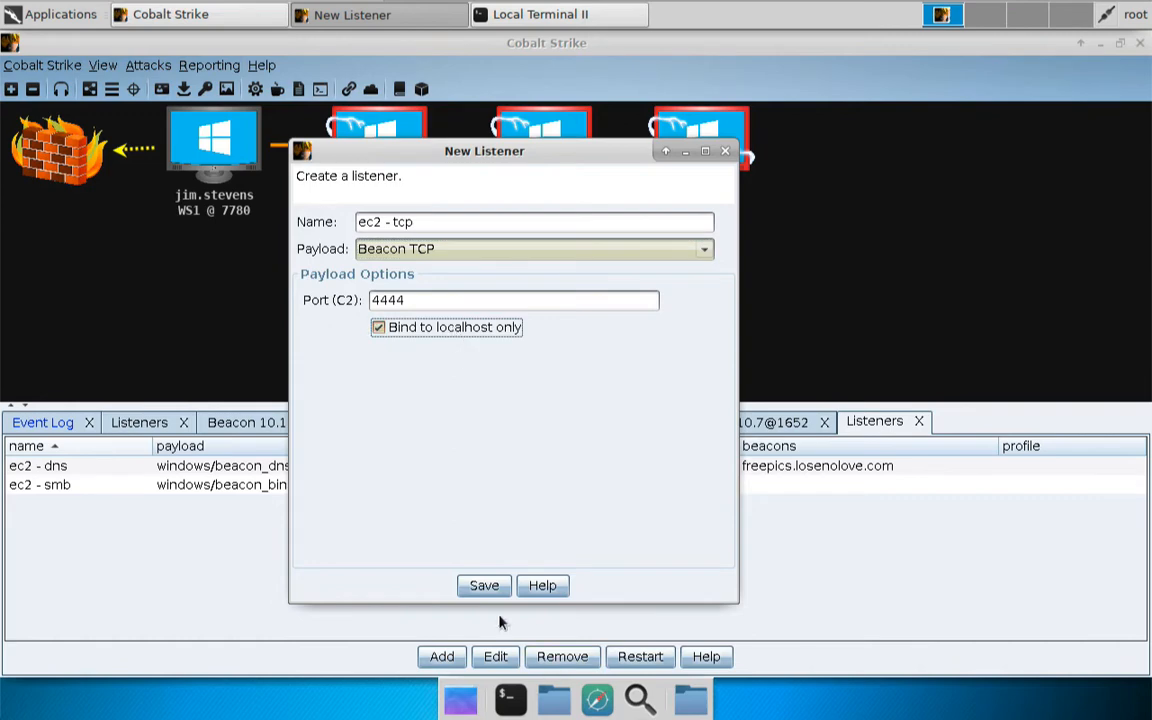
pyautogui.click(484, 585)
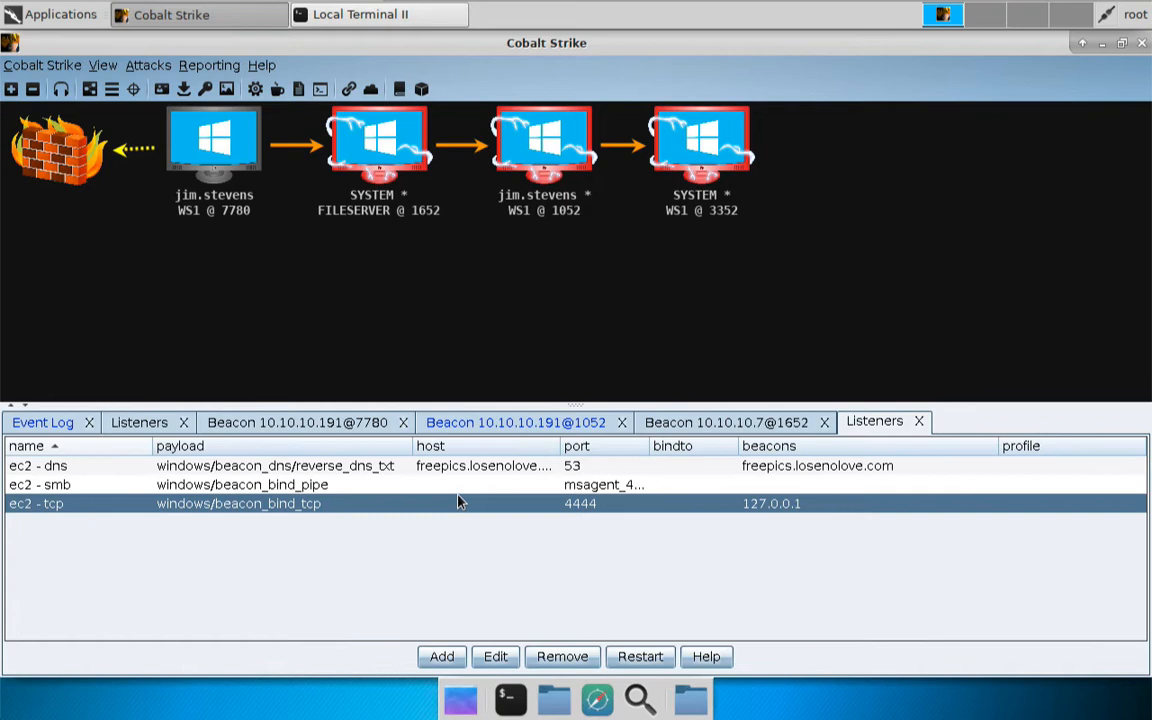
pyautogui.moveTo(445, 490)
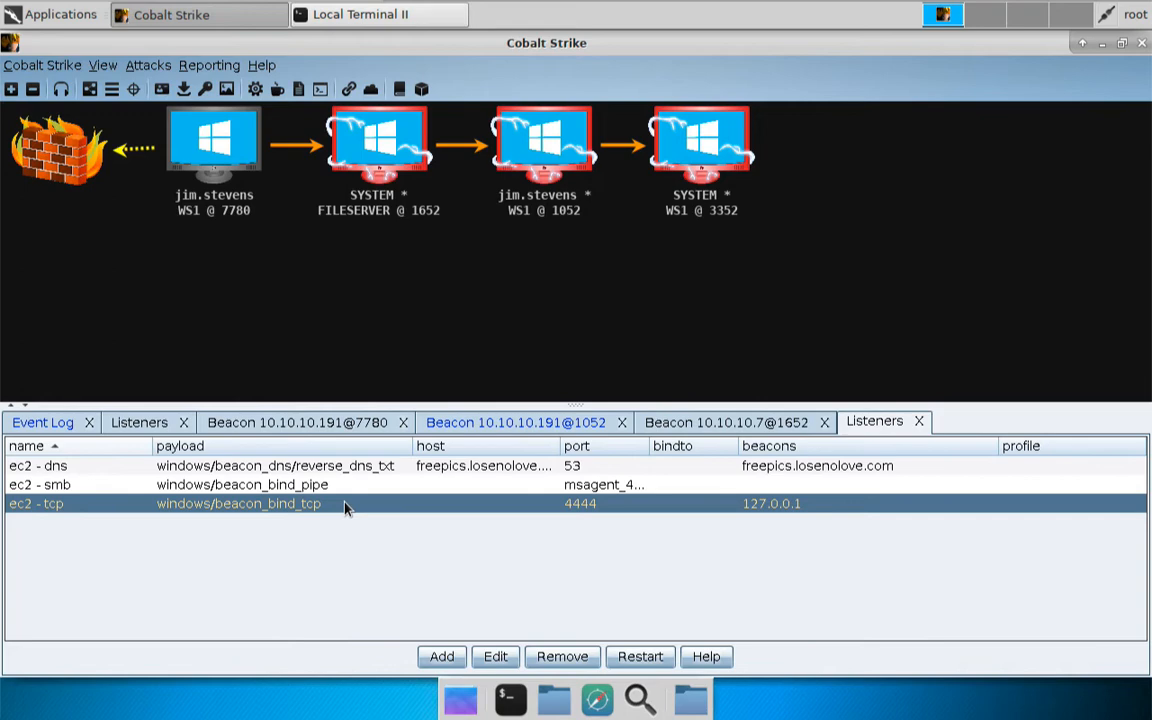
pyautogui.moveTo(398, 352)
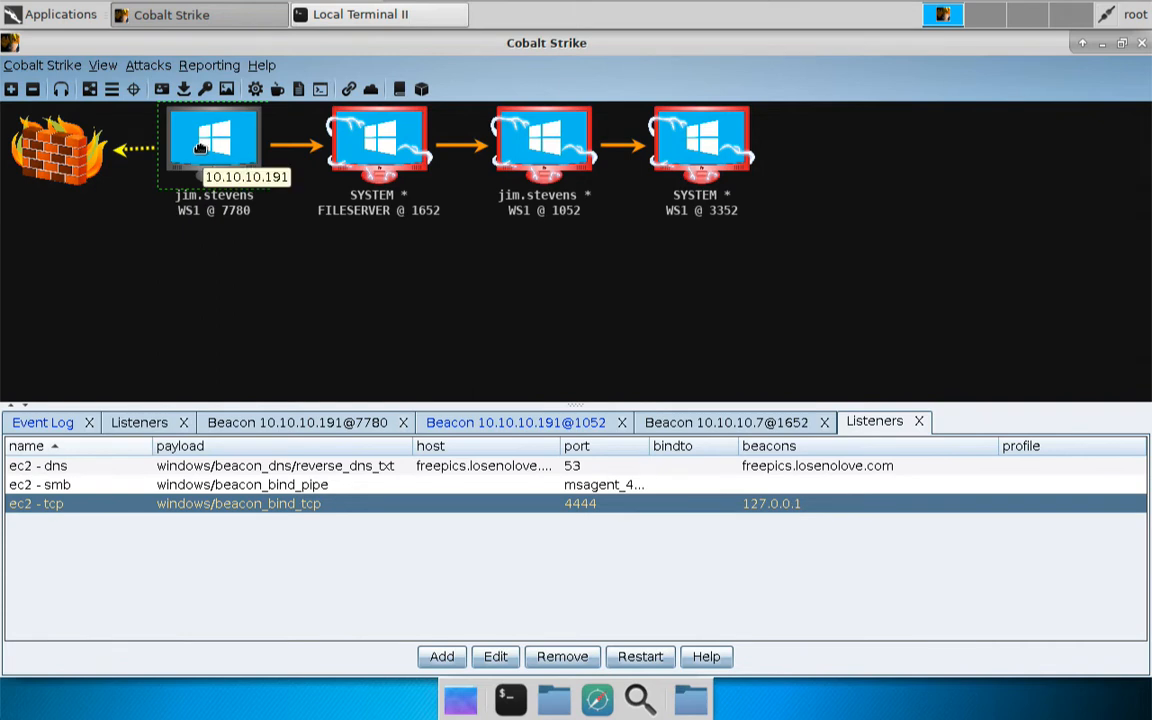
pyautogui.rightClick(213, 140)
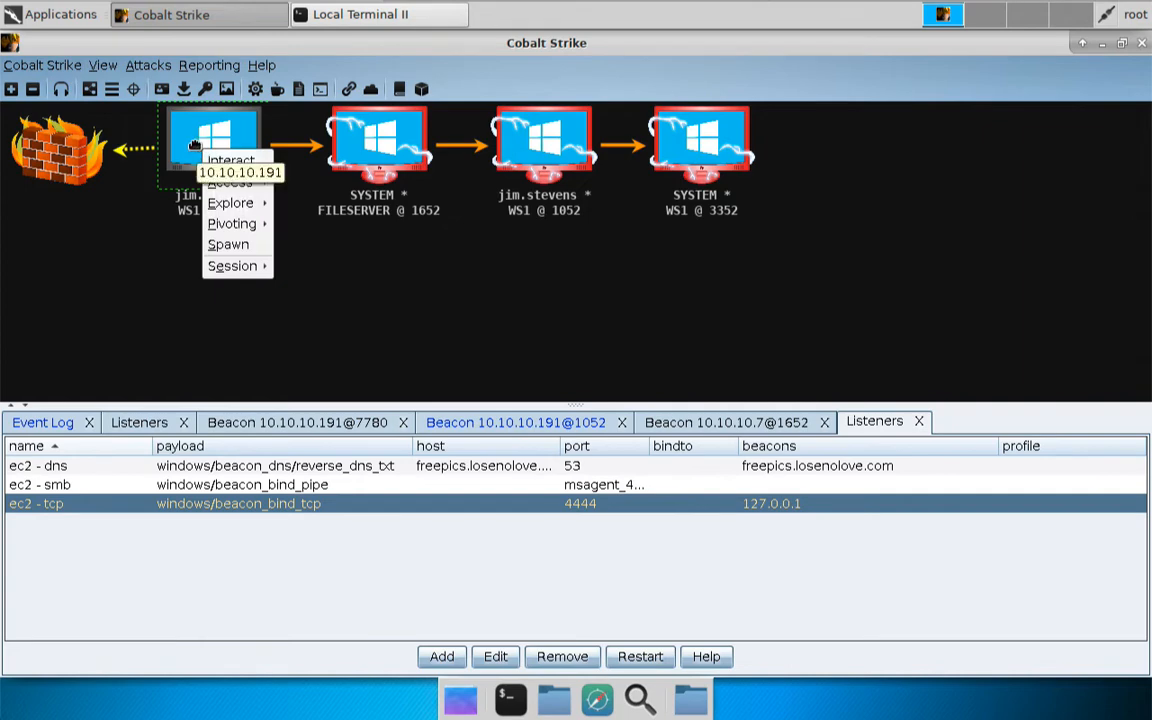
pyautogui.click(230, 181)
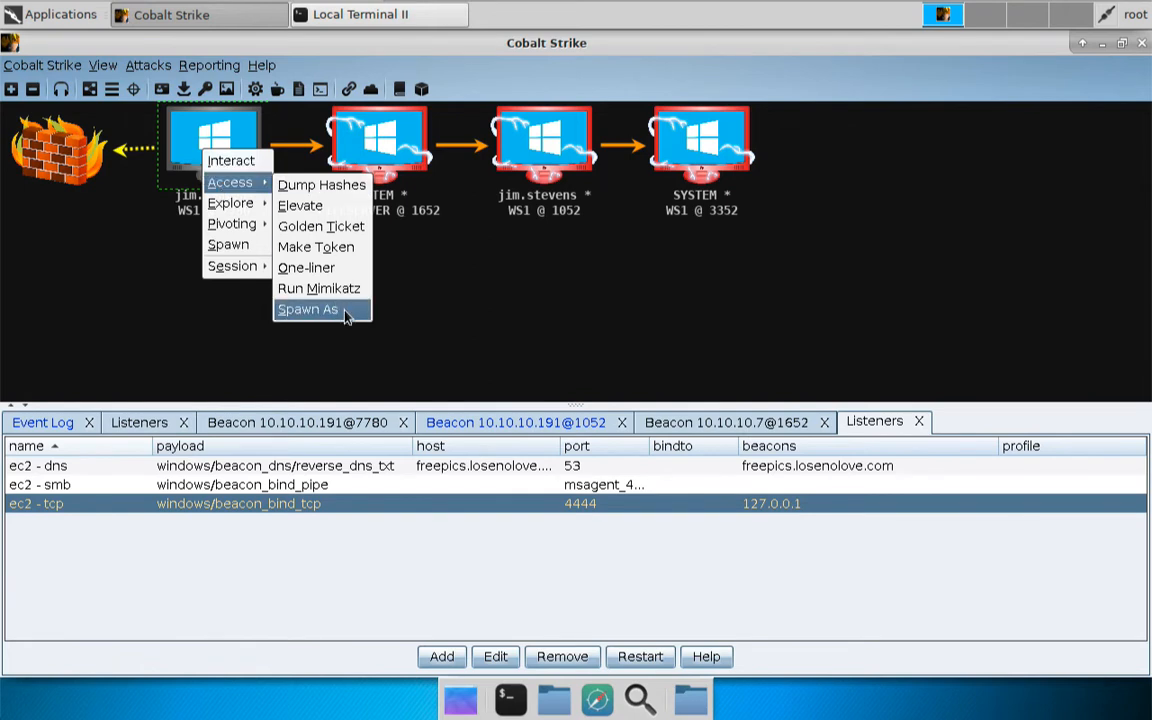
pyautogui.click(307, 309)
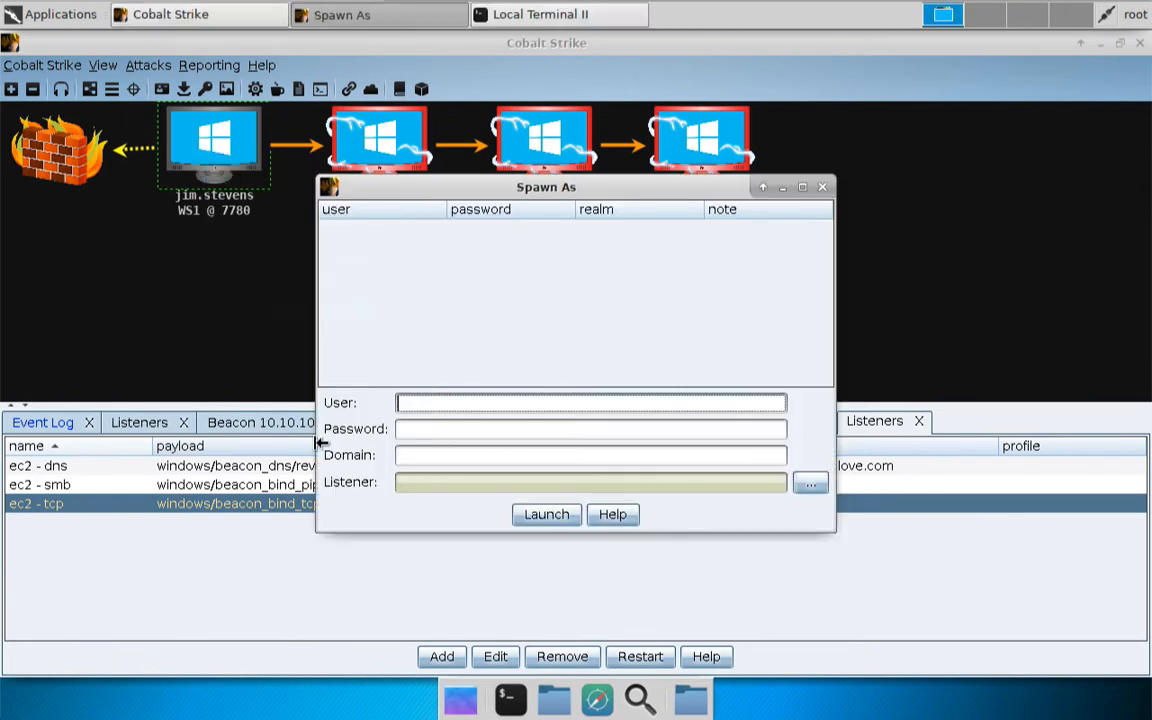
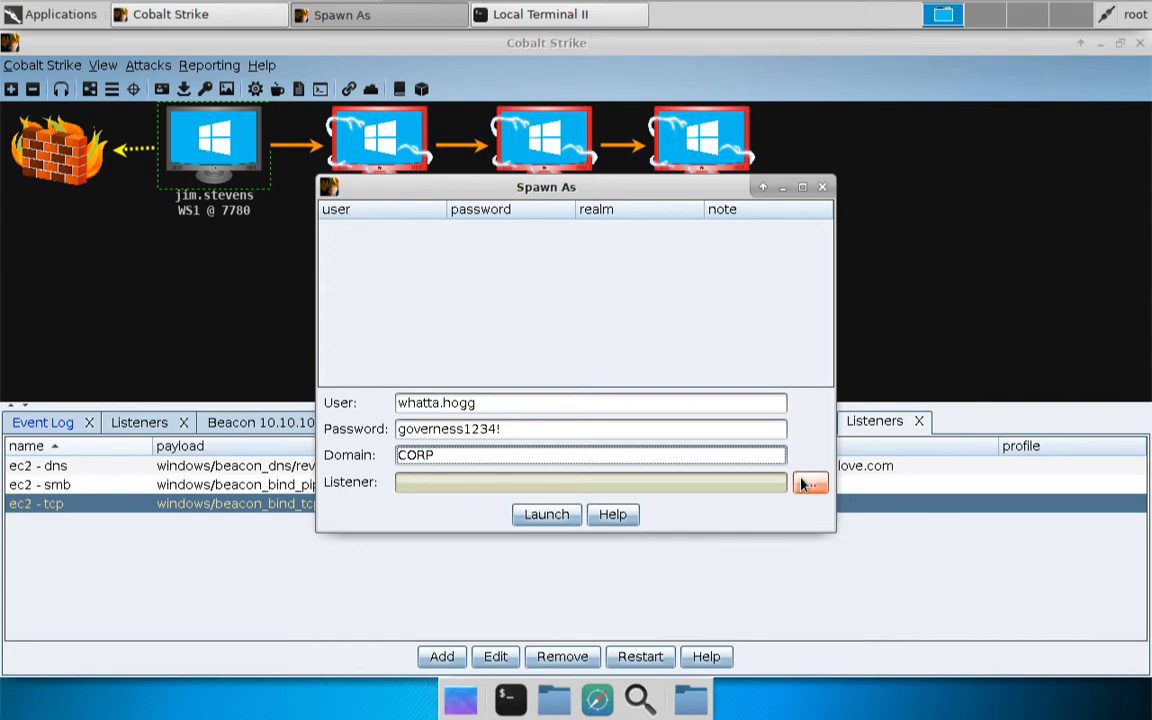
# - Enter the CORP user credentials, choose the ec2 - tcp listener, and launch
pyautogui.click(810, 483)
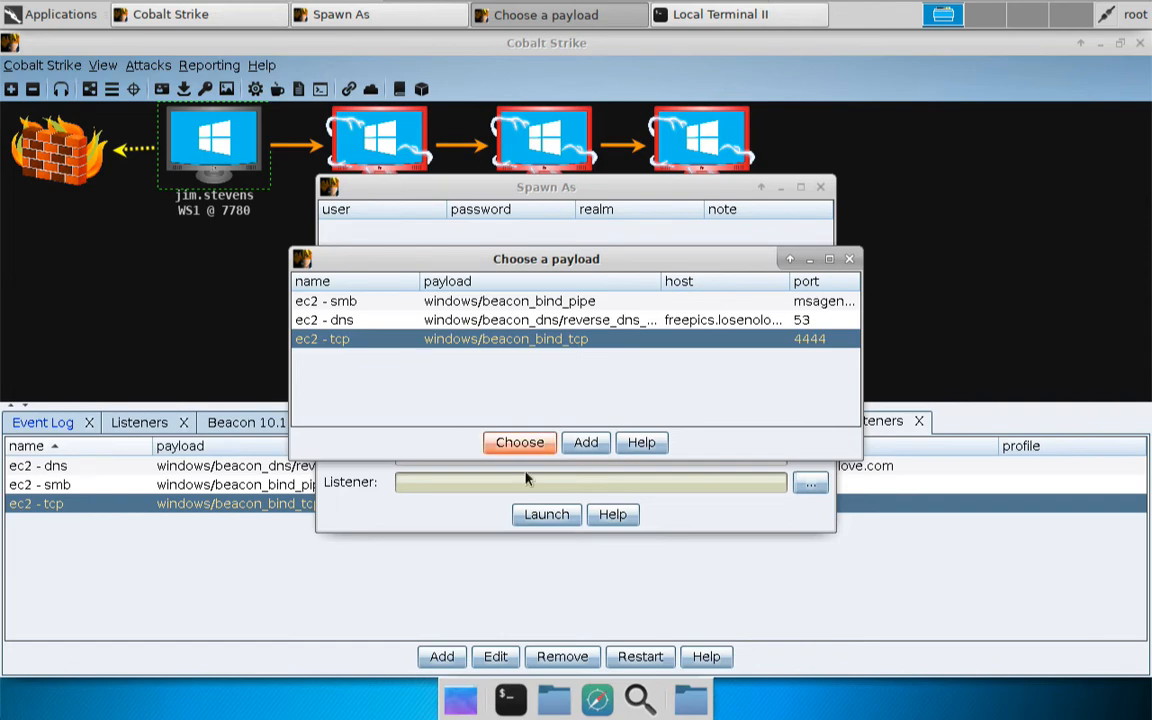
pyautogui.click(519, 442)
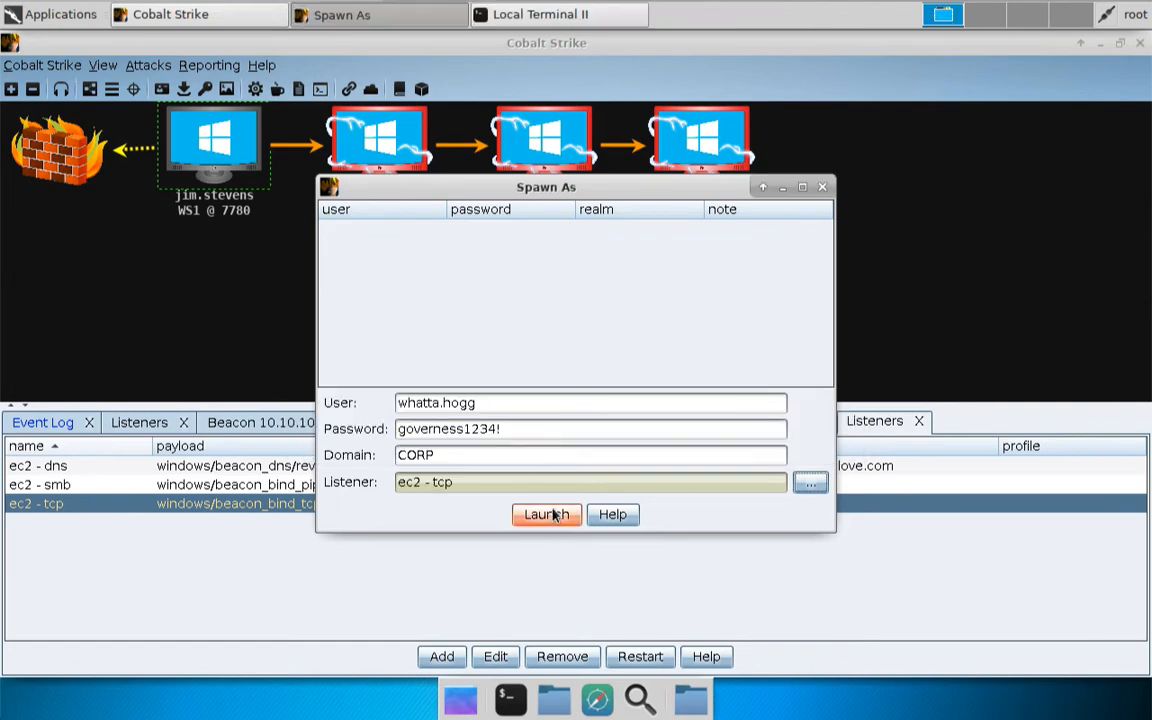
pyautogui.click(546, 514)
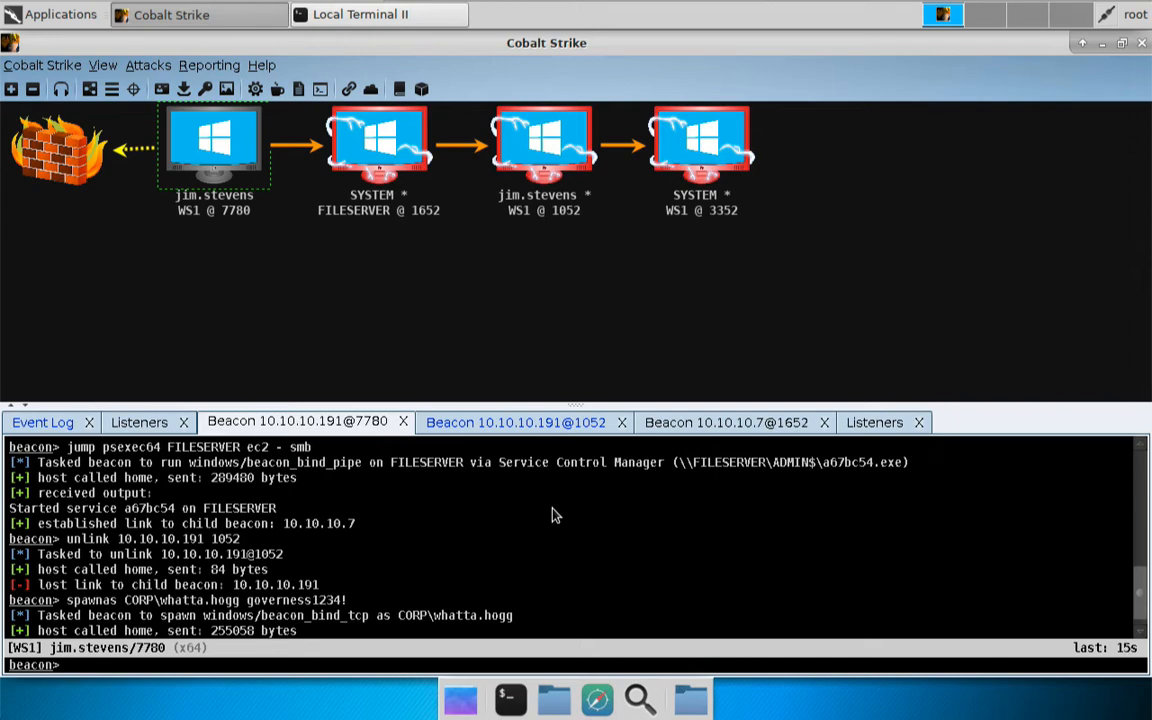
pyautogui.moveTo(143, 218)
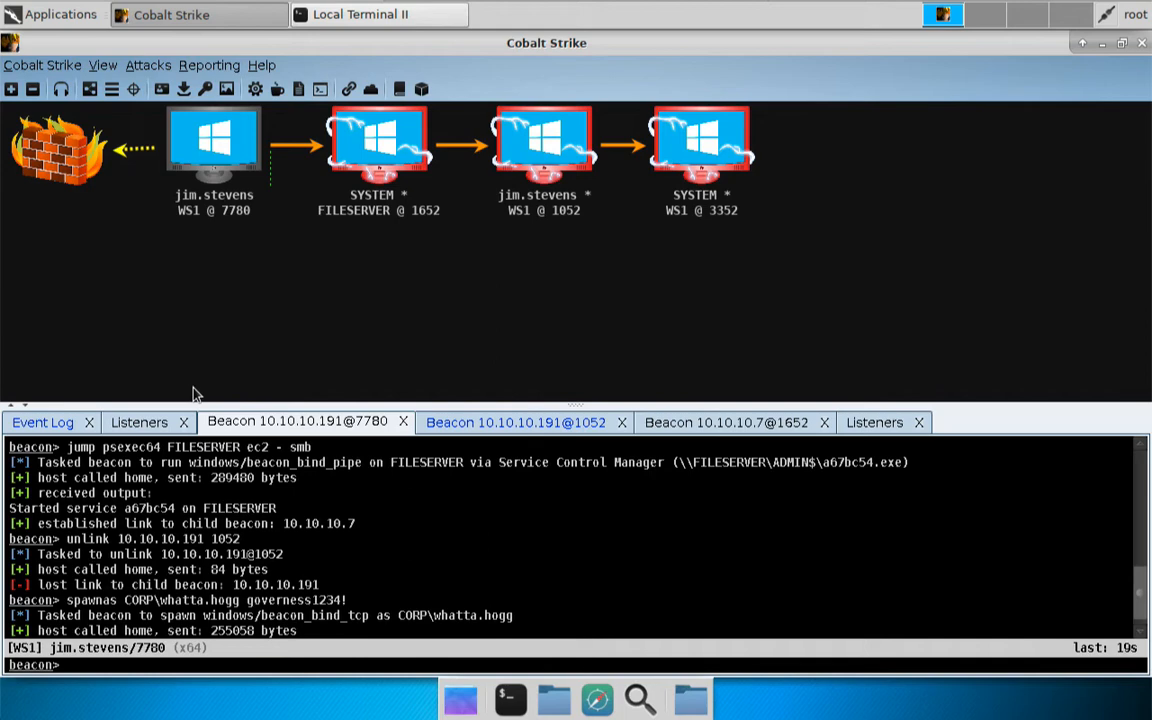
pyautogui.moveTo(197, 361)
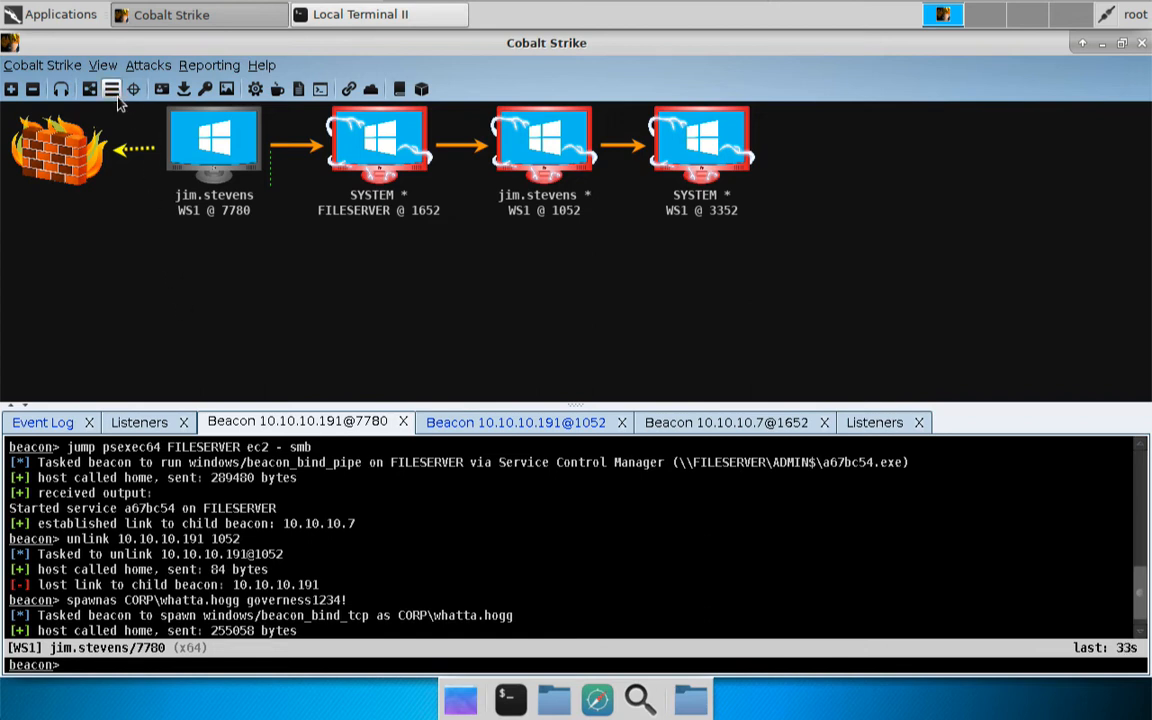
pyautogui.moveTo(335, 100)
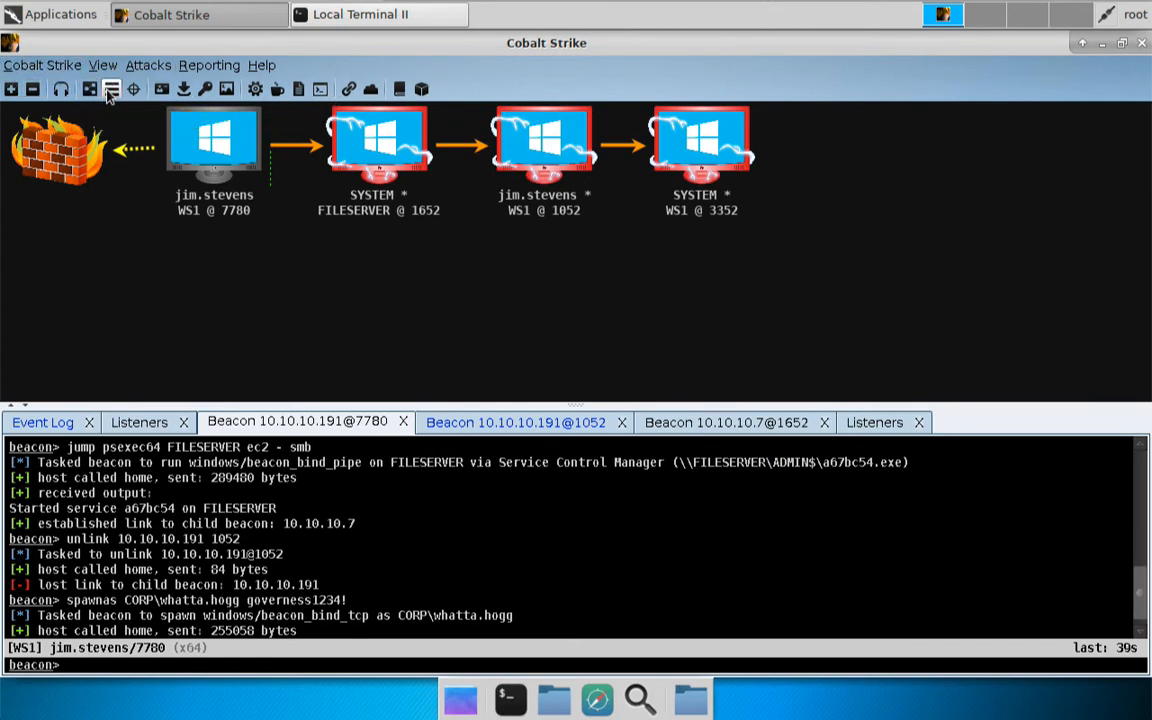
# - Switch to the session table and select the new WS1 session with pid 4532
pyautogui.click(111, 89)
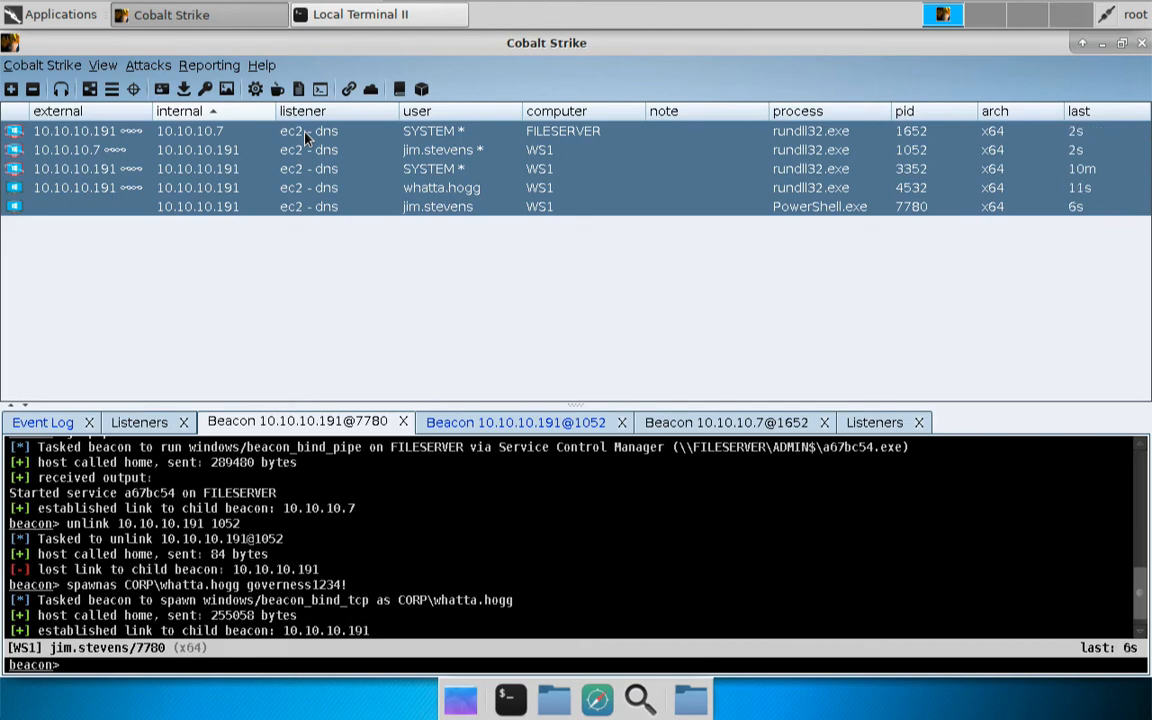
pyautogui.moveTo(315, 155)
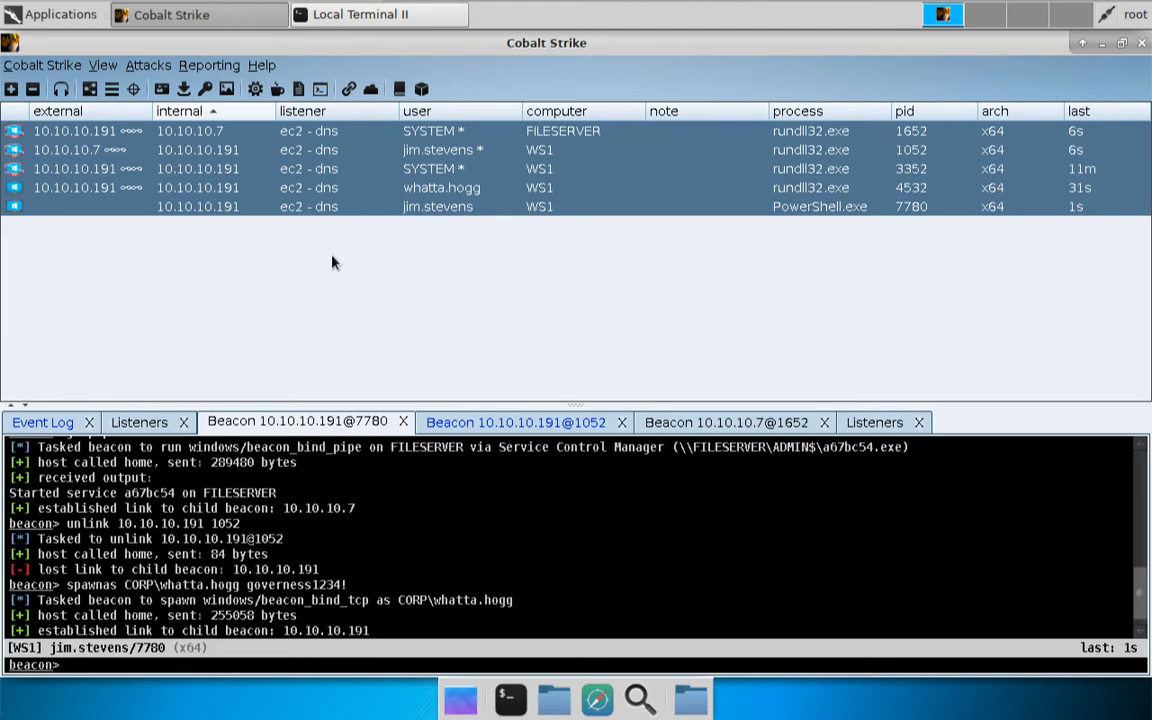
pyautogui.click(441, 188)
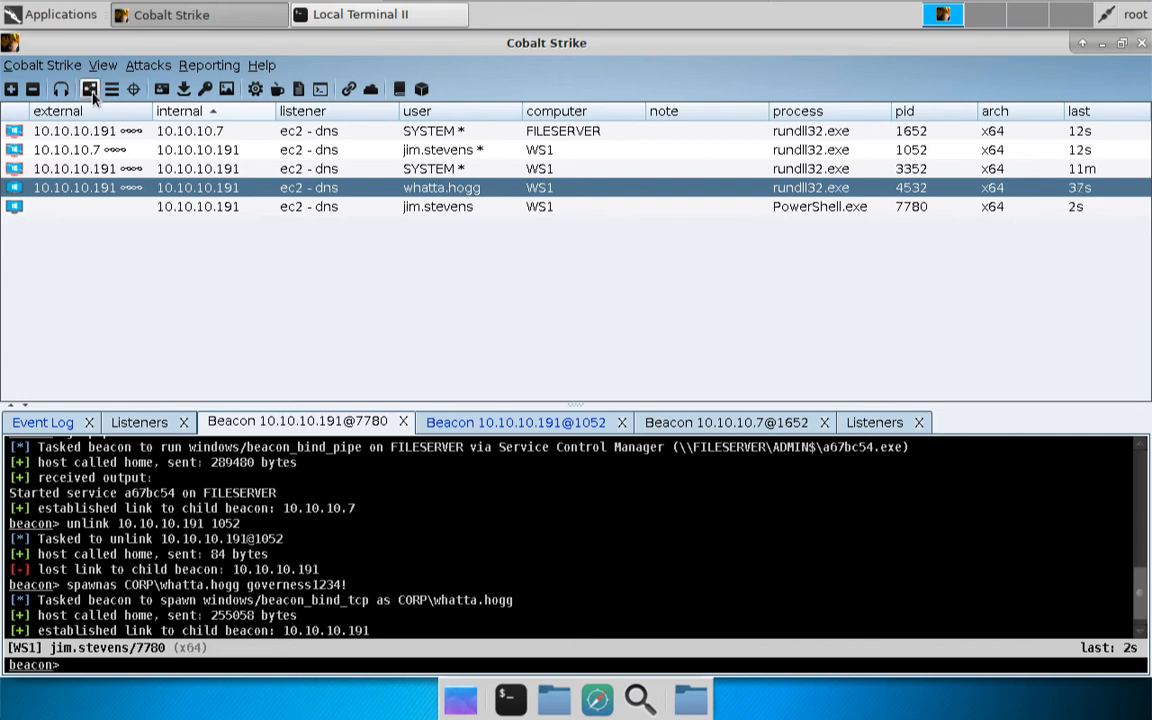
# - Return to the pivot graph showing WS1 @ 4532 linked under WS1 @ 7780
pyautogui.click(89, 89)
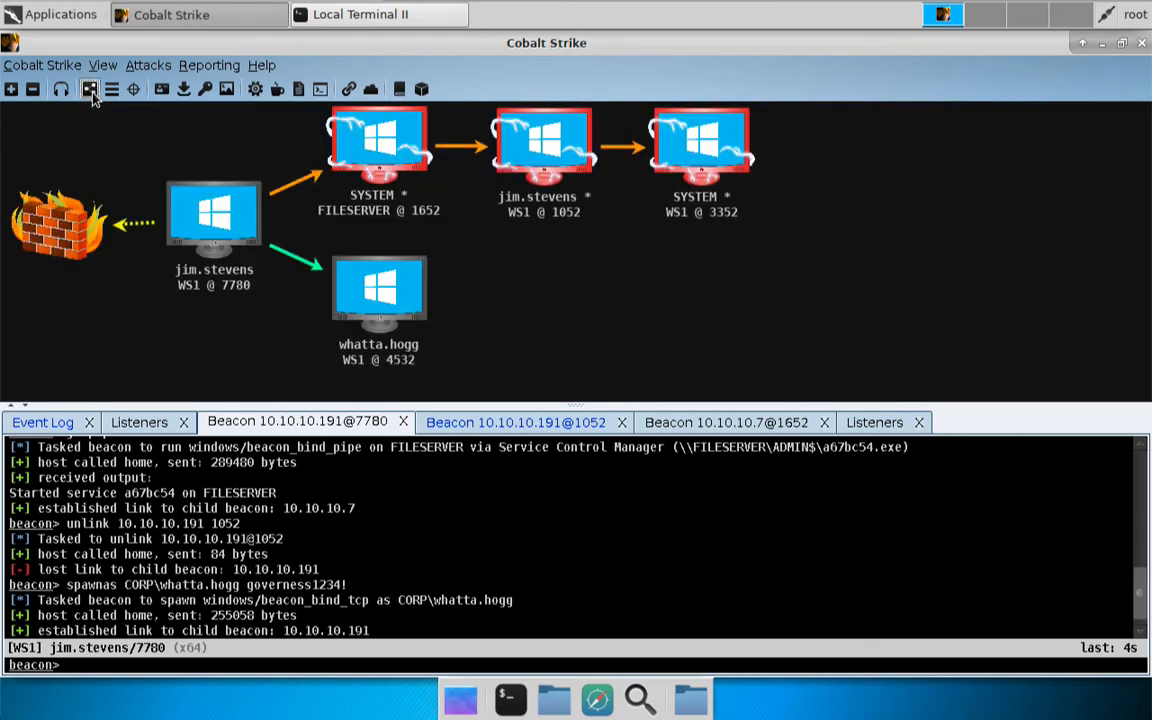
pyautogui.moveTo(540, 370)
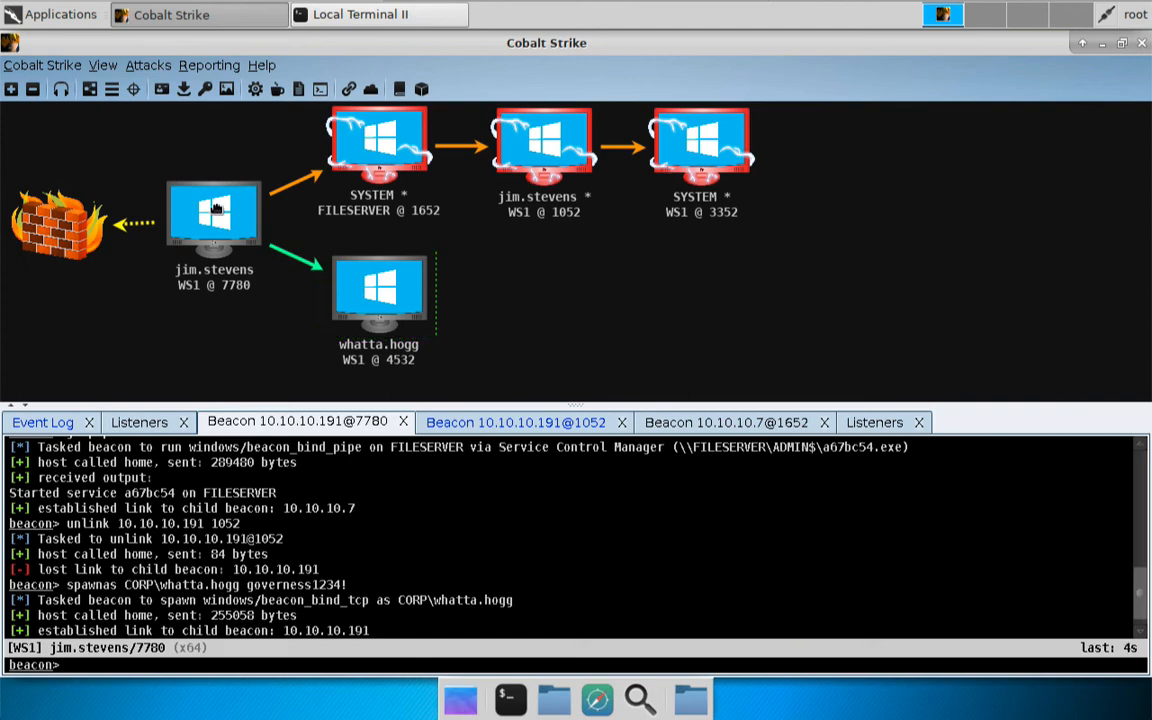
# - Run 'unlink 10.10.10.191 4532' from the WS1 @ 7780 beacon
pyautogui.click(213, 215)
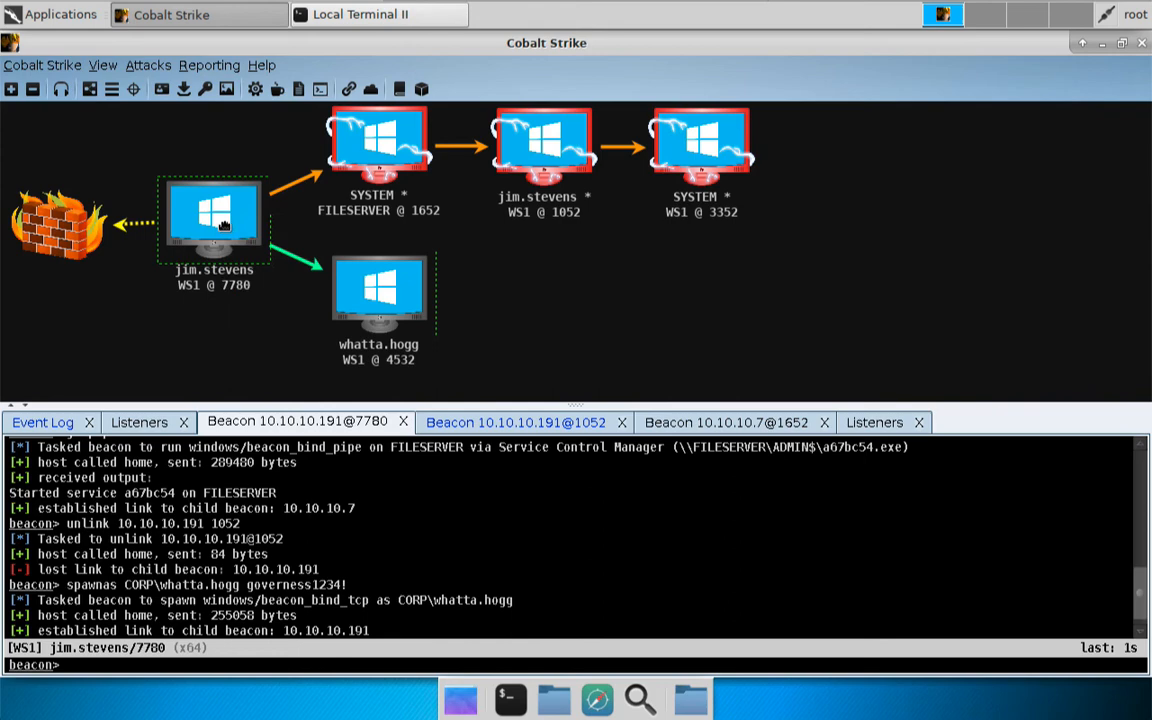
pyautogui.write('unlink 10.10.10.191 4532')
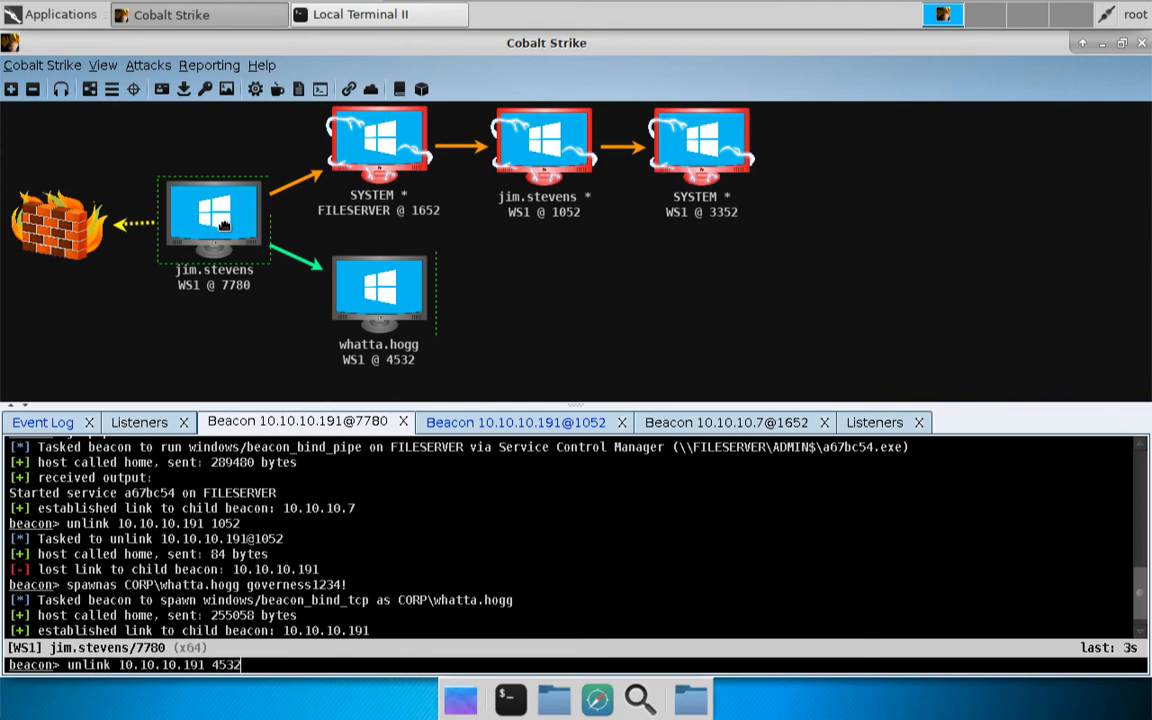
pyautogui.press('Return')
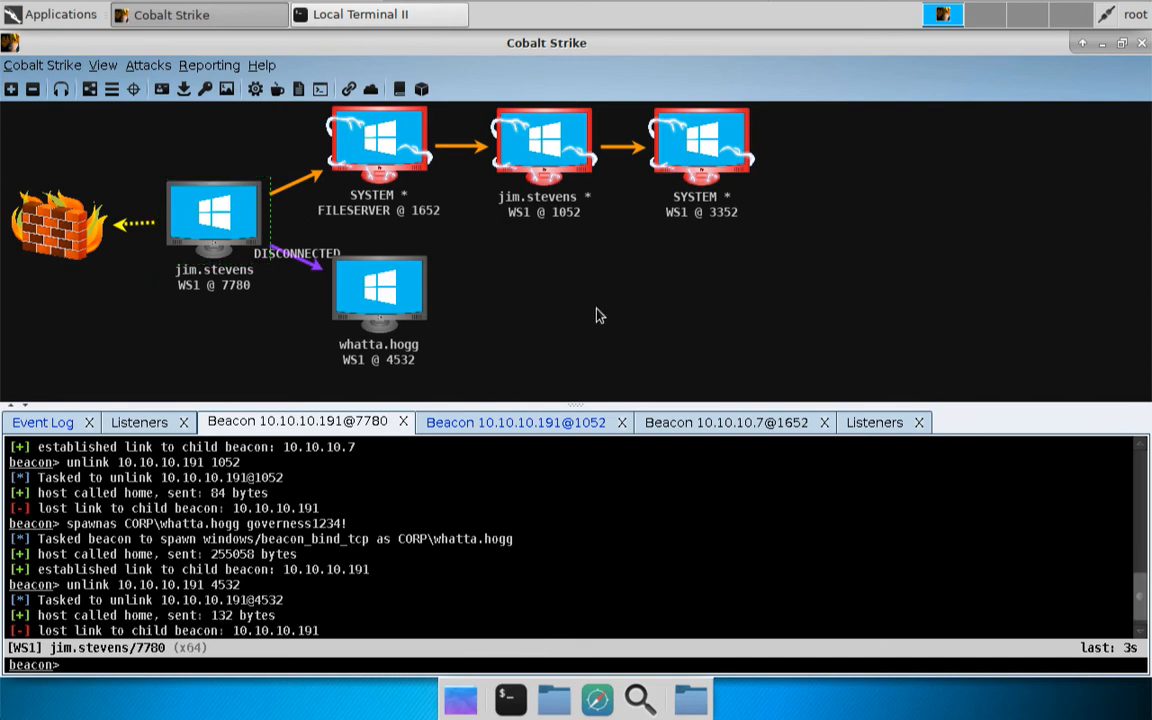
# - Run 'connect 127.0.0.1 4444' from WS1 @ 1052 and select the relinked WS1 @ 4532 node
pyautogui.click(517, 421)
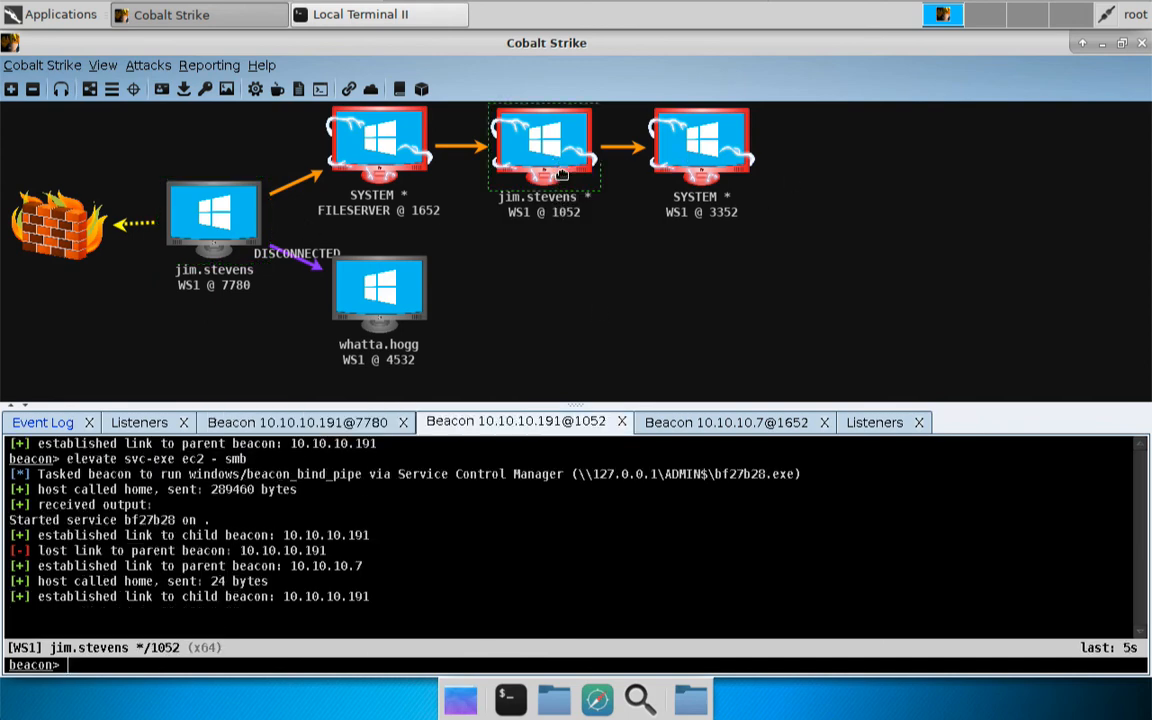
pyautogui.write('connect 127.')
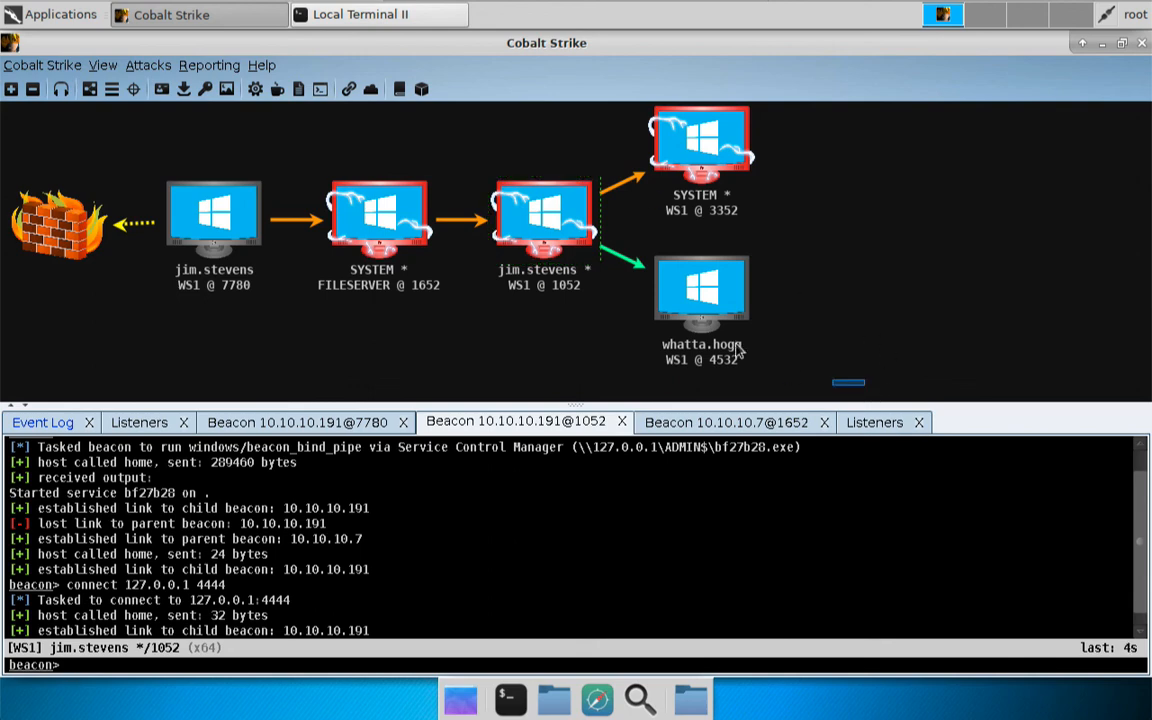
pyautogui.click(701, 290)
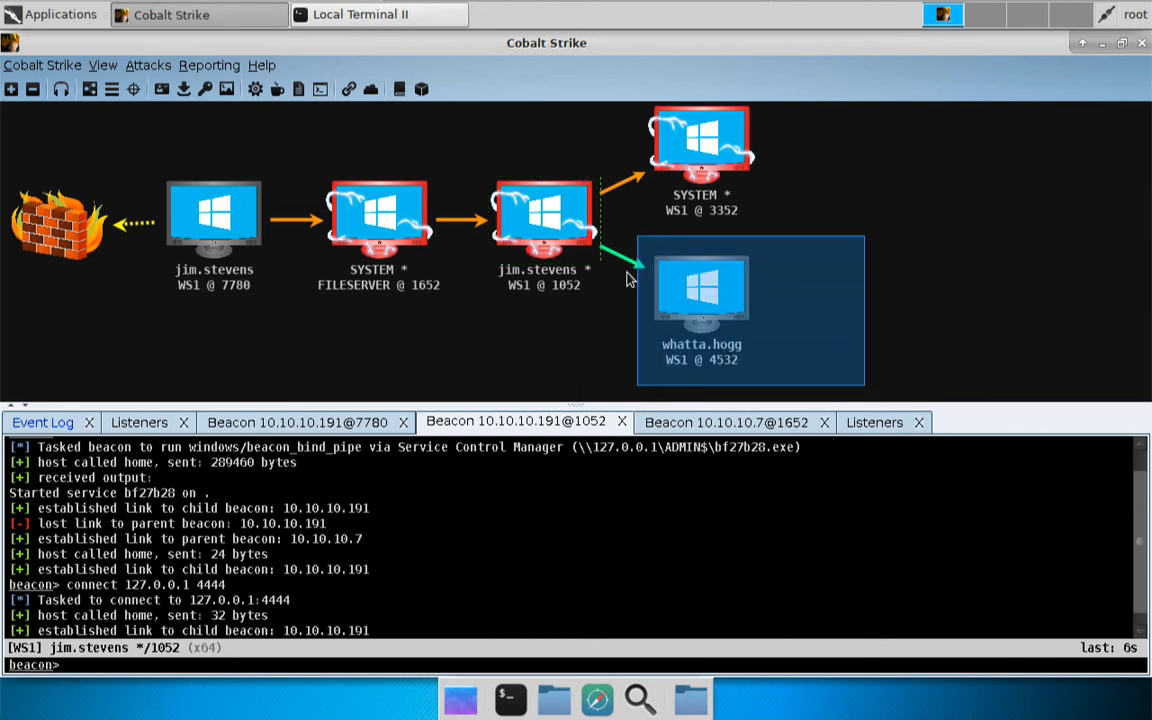